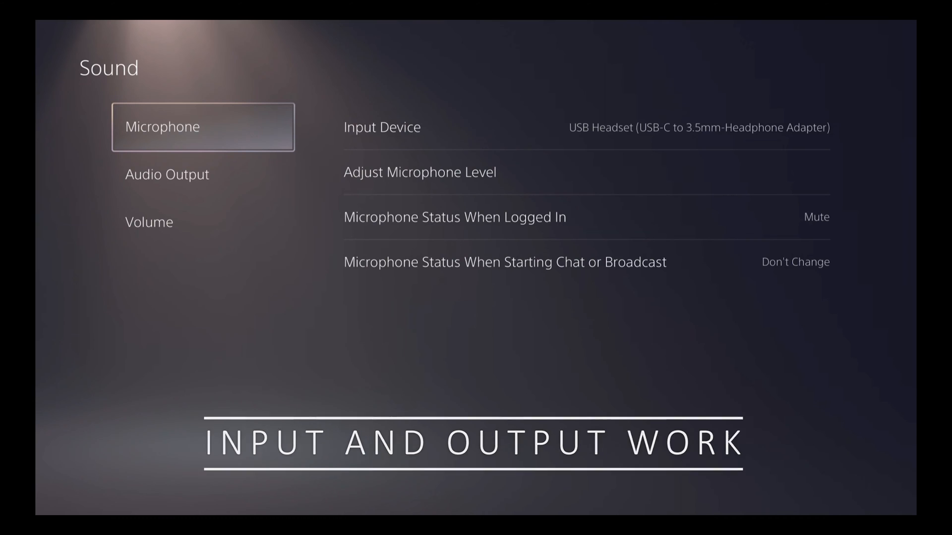
- Open Adjust Microphone Level for the USB headset, showing input volume in the Good range
{"action": "left_click", "coordinate": [418, 173]}
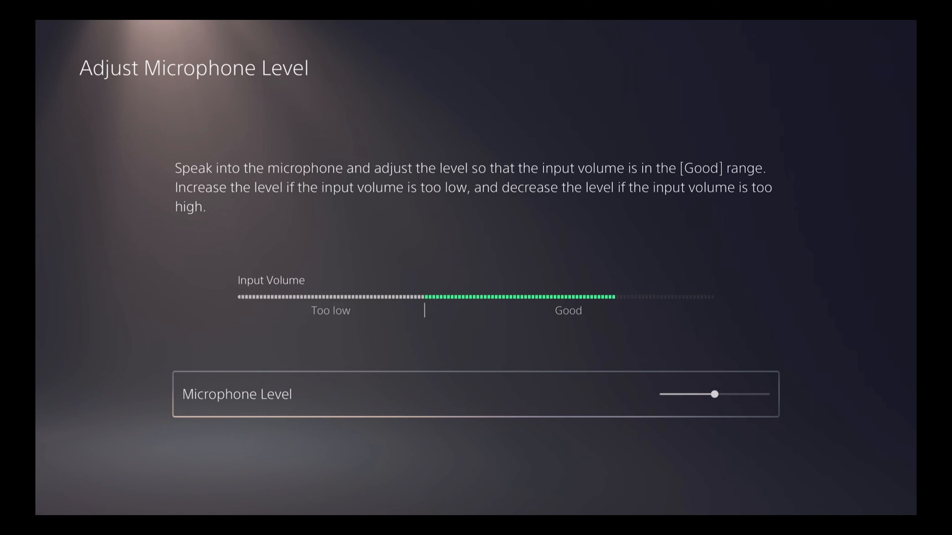